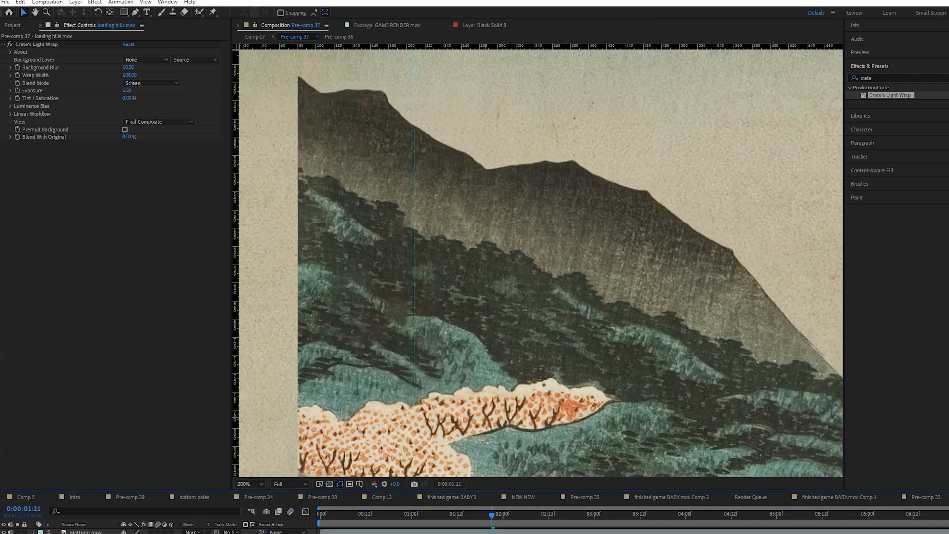
Set Crate's Light Wrap Background Layer to the loading sky layer so the hills' edges glow
click(145, 59)
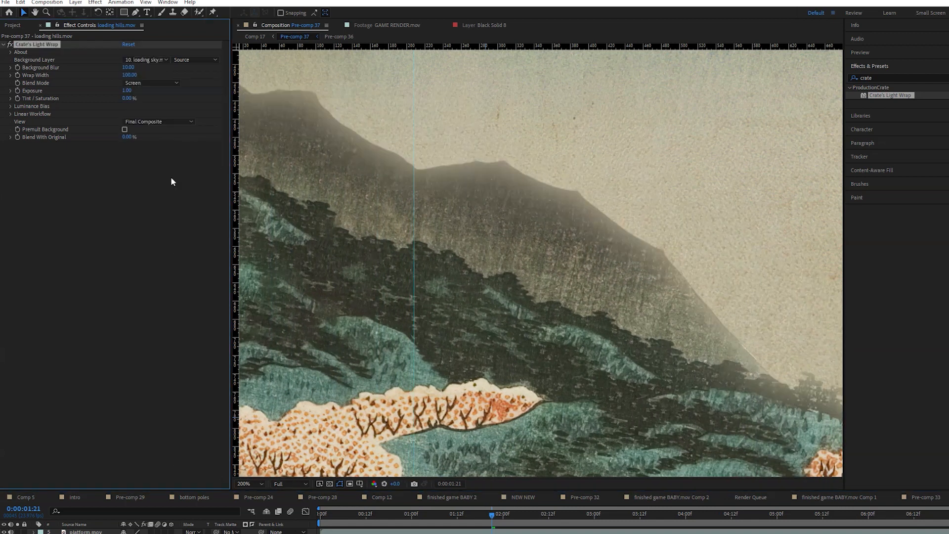